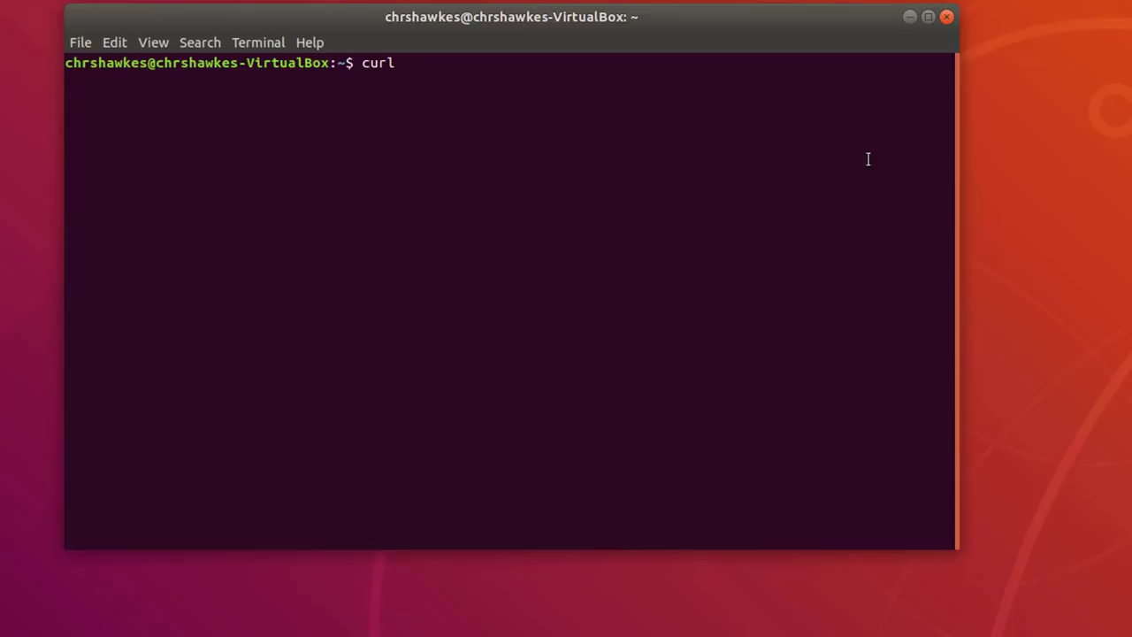
# Fetch Crystal's Keybase PGP key with curl and pipe it into apt-key add, supplying the sudo password
pyautogui.write('-sL "https://')
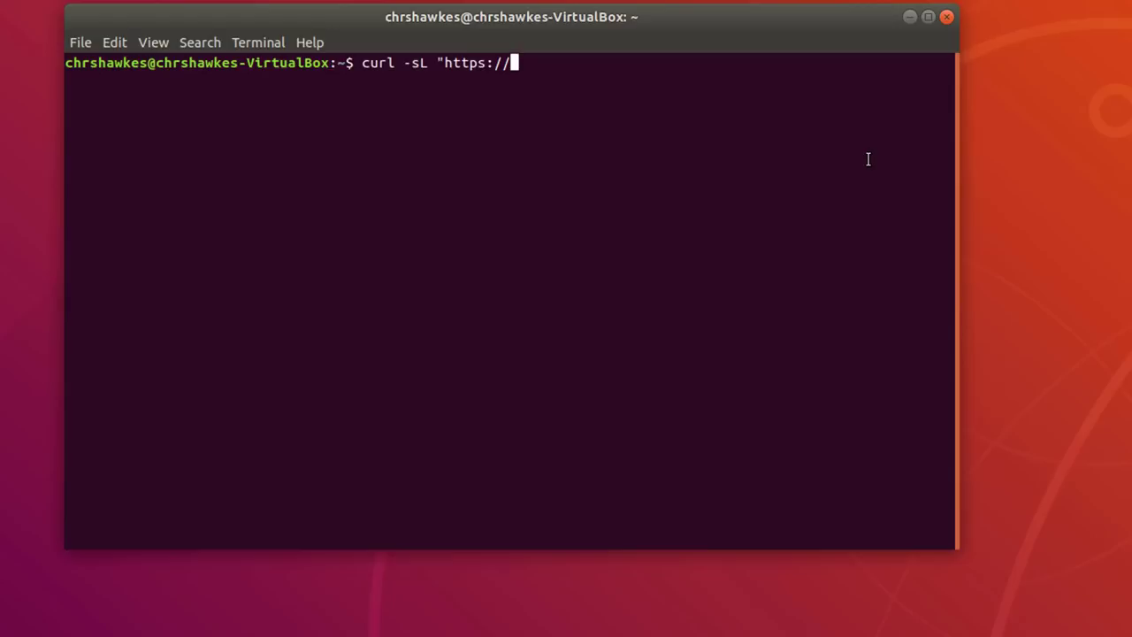
pyautogui.write('keybase.io/cryst')
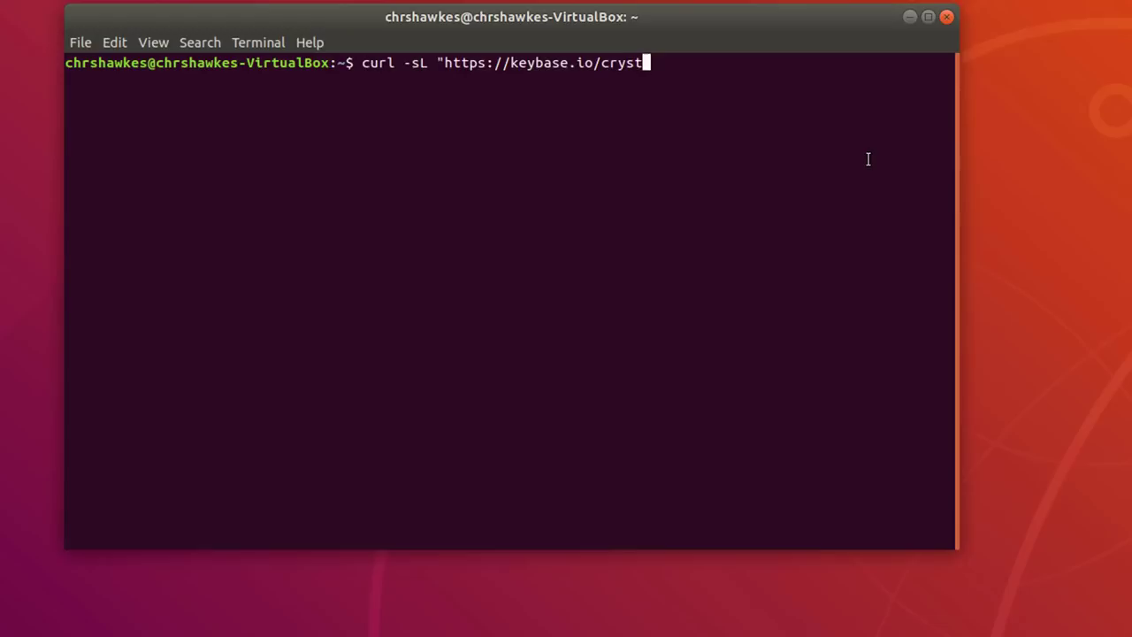
pyautogui.write('al/pgp_keys.as')
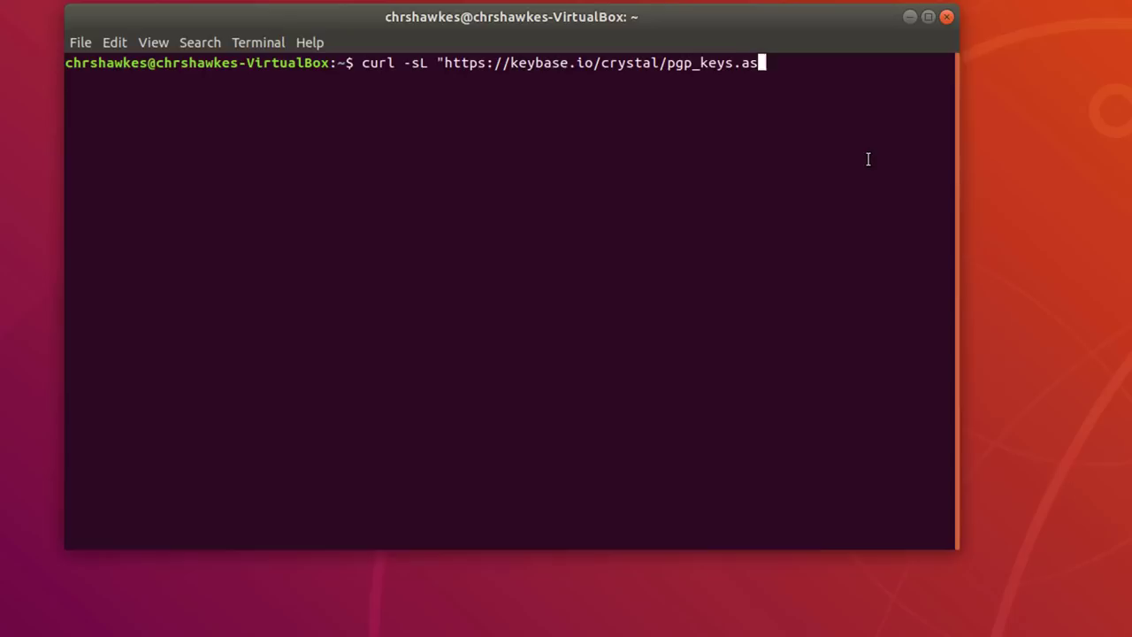
pyautogui.write('c" | ap')
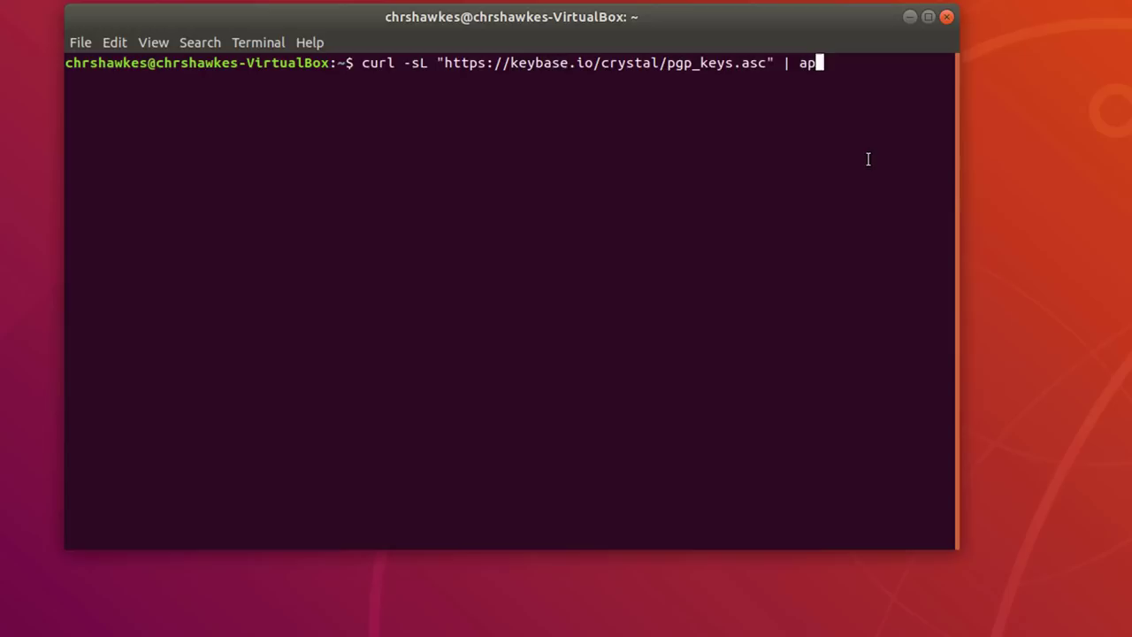
pyautogui.press('Return')
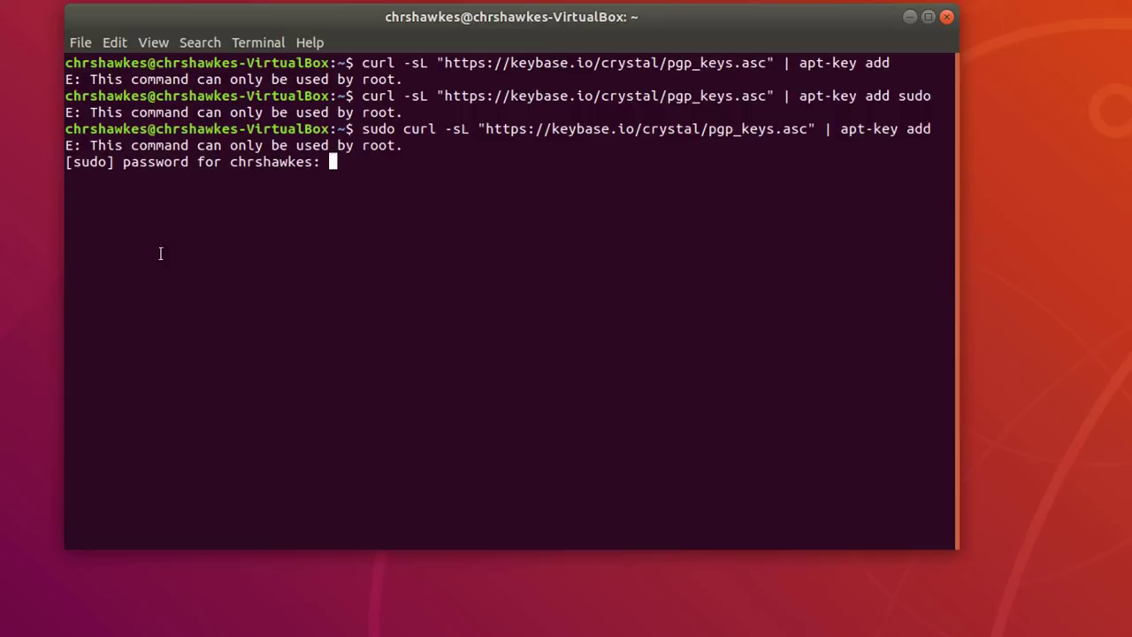
pyautogui.press('Return')
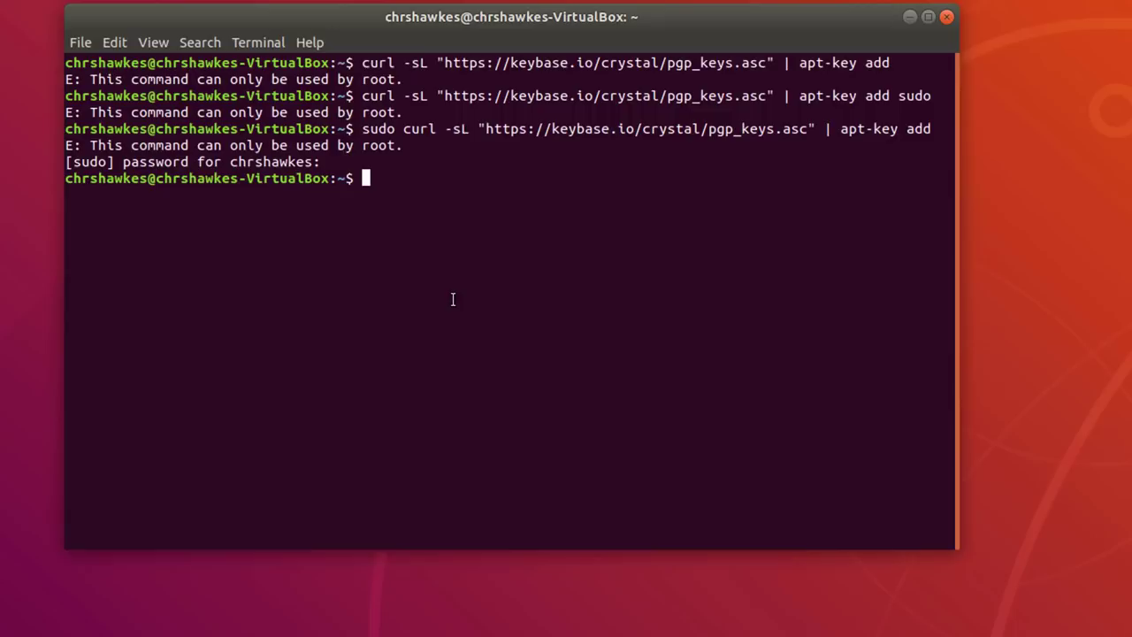
# Write the dist.crystal-lang.org apt repository line to crystal.list via tee, then run sudo apt-get update
pyautogui.write('sudo echo "deb https://dist.crystal-lang.org/apt crystal main" | sudo tee /etc/apt/sources.list.d/crystal.list')
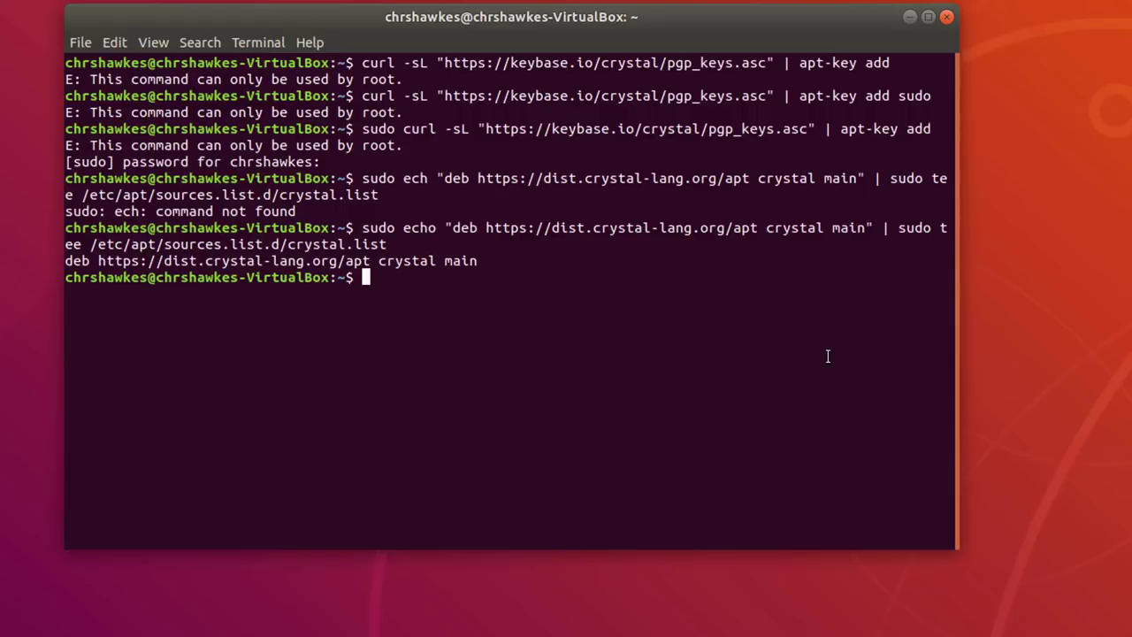
pyautogui.write('sudo apt-get update')
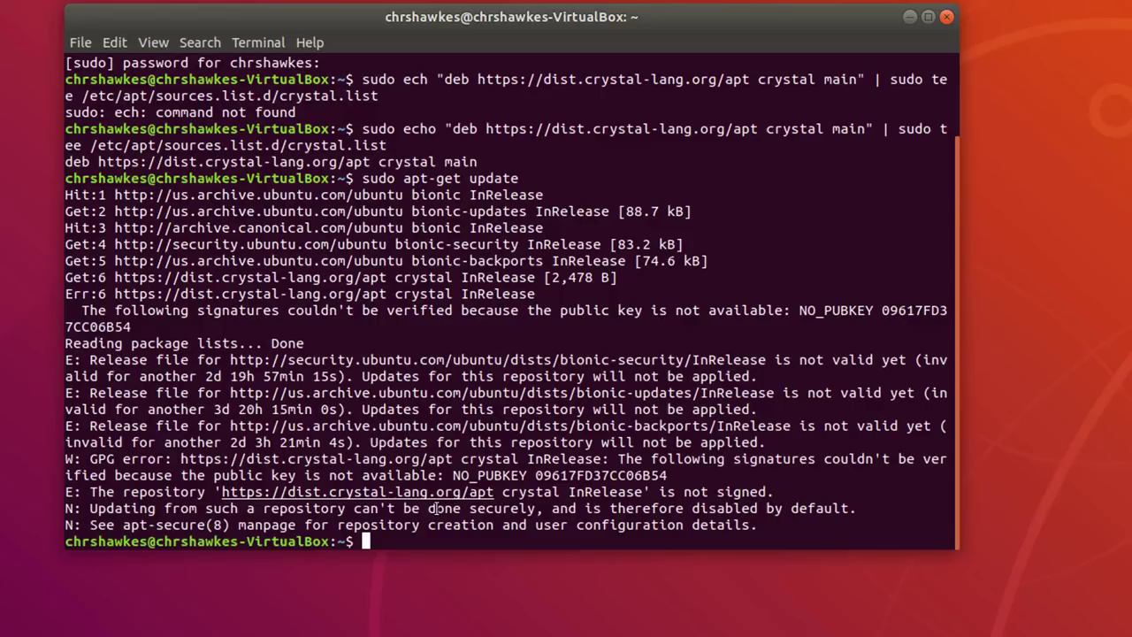
# Request the missing Crystal key 09617FD37CC06B54 from keyserver.ubuntu.com with sudo apt-key
pyautogui.write('sudo apt-key adv --keyserver keyserver.ubuntu.com --recv-keys')
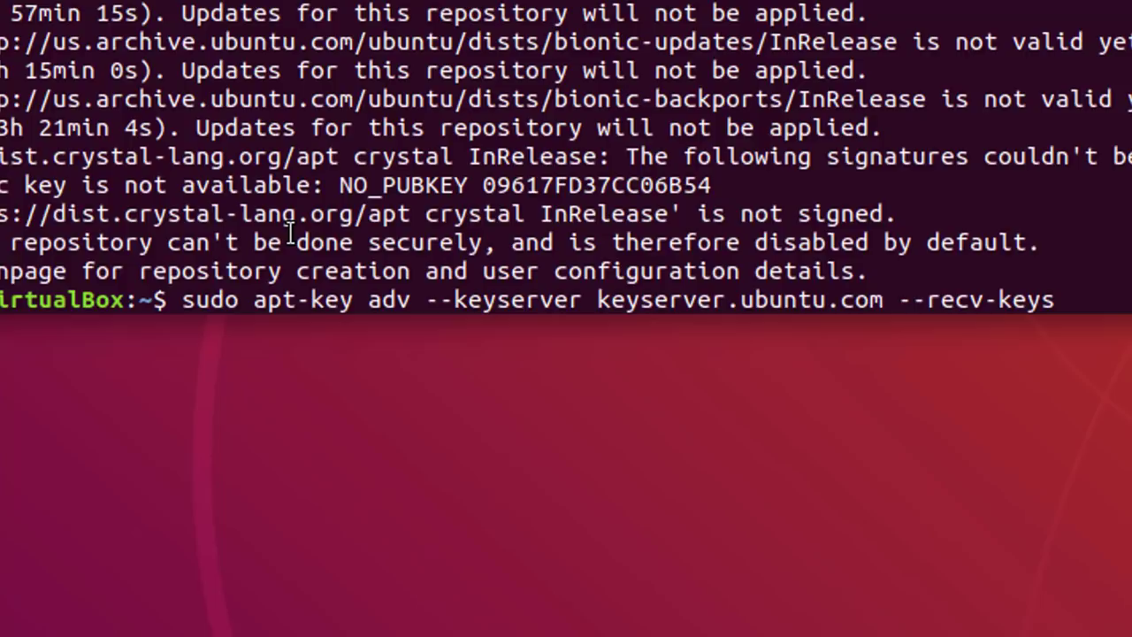
pyautogui.write('0')
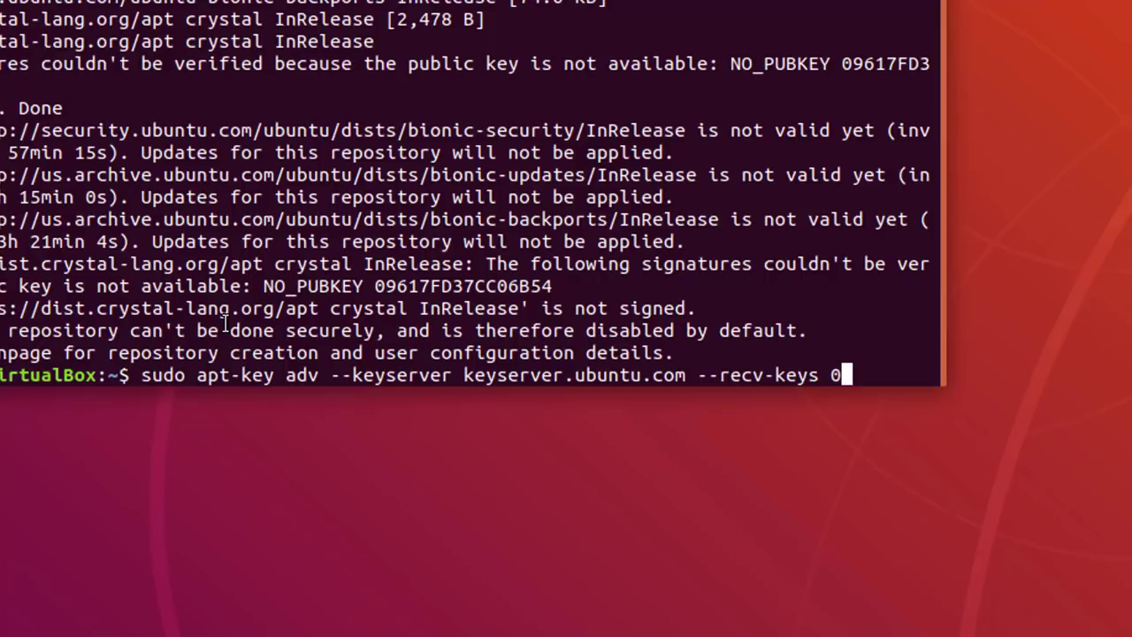
pyautogui.write('9617FD37')
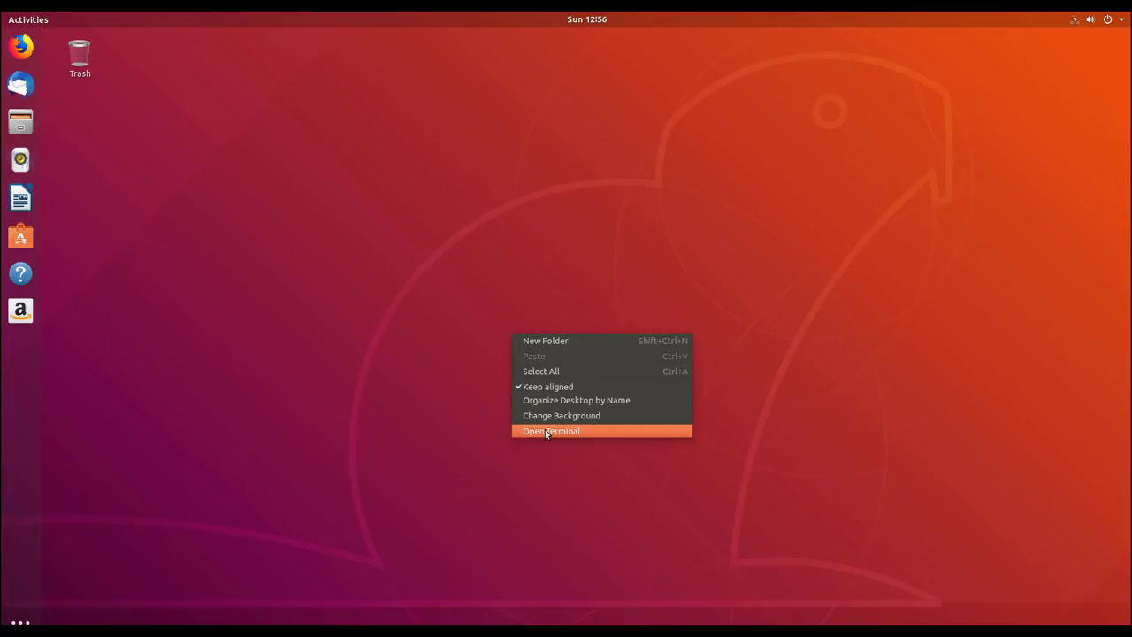
# In a fresh terminal from the desktop menu, run crystal and then crystal --version
pyautogui.click(549, 432)
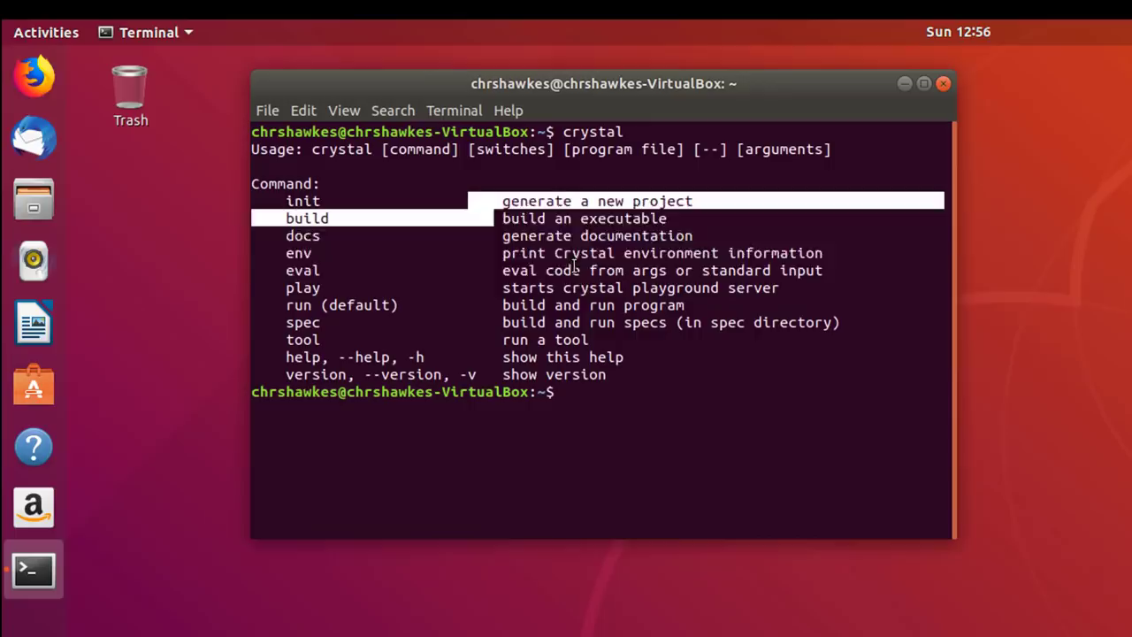
pyautogui.write('crystal --v')
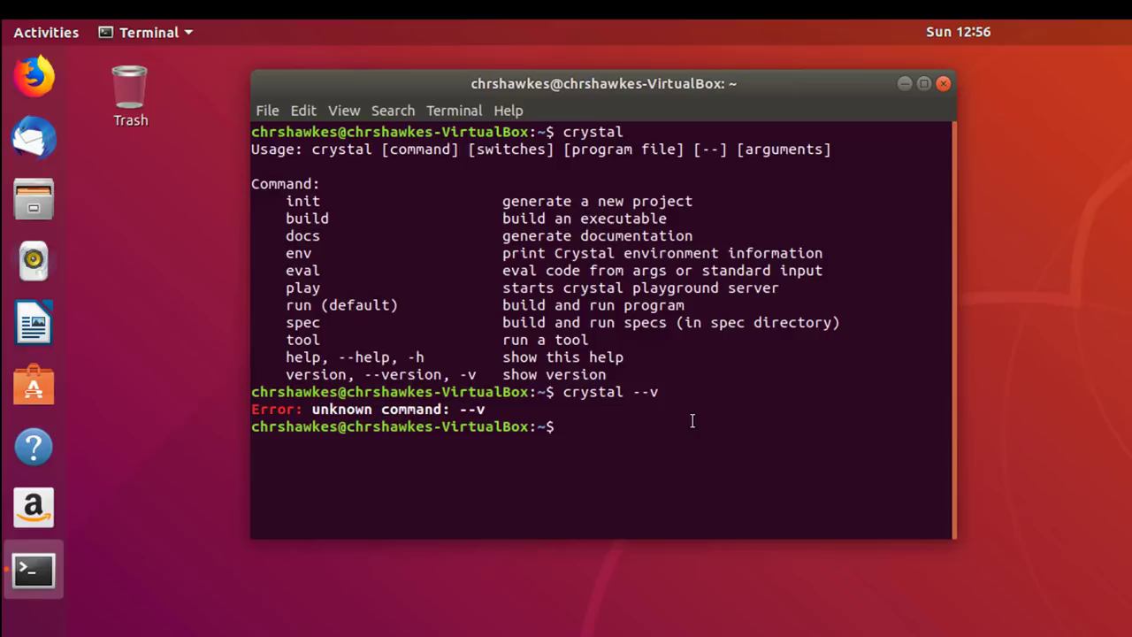
pyautogui.write('crystal --version')
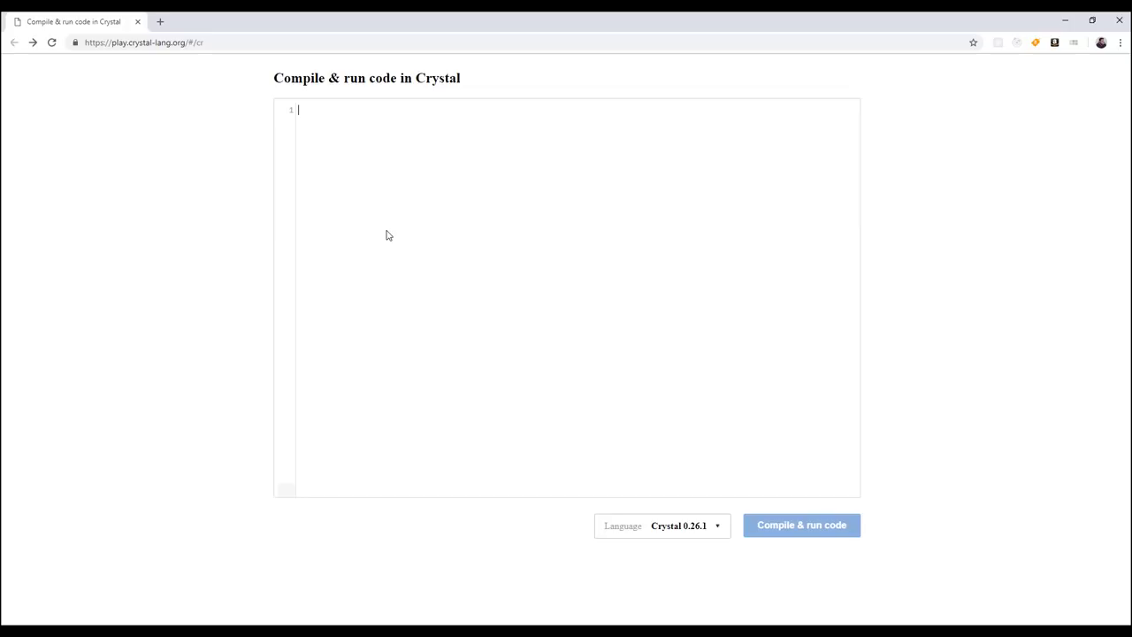
# Enter puts "hello your mom" in the Playground editor and compile & run it to print the output
pyautogui.write('puts "hello your mom')
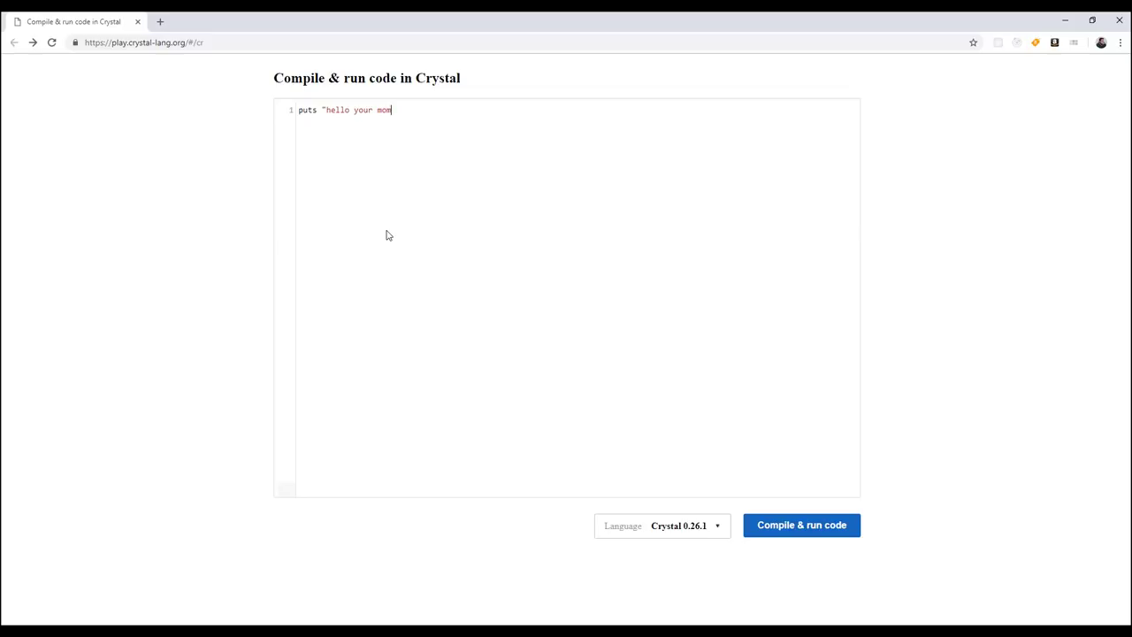
pyautogui.click(802, 523)
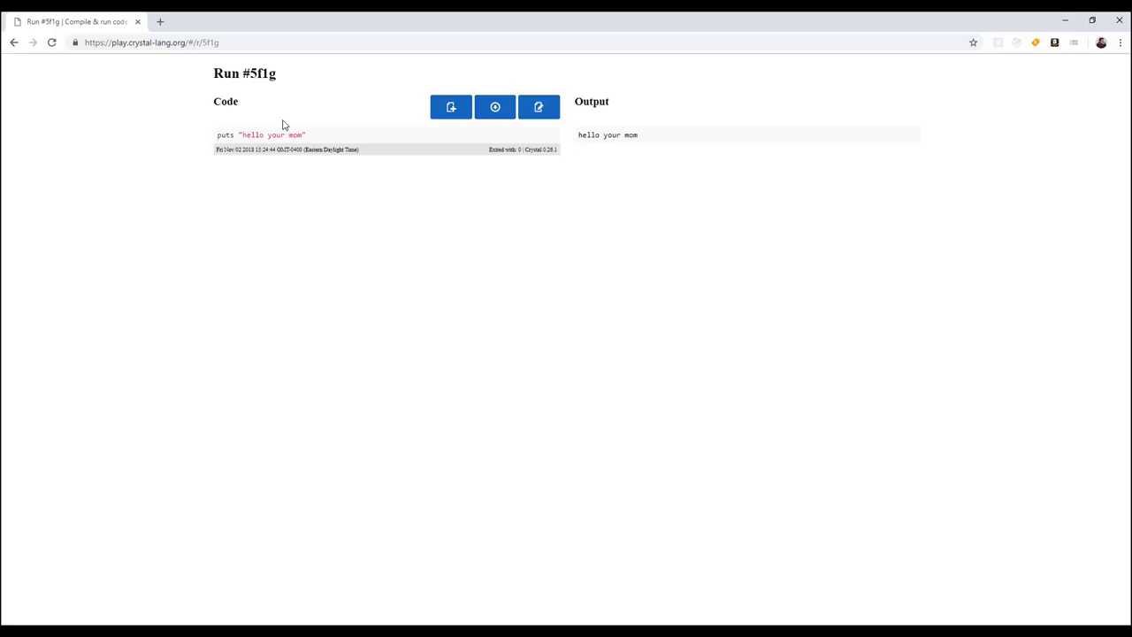
pyautogui.moveTo(253, 169)
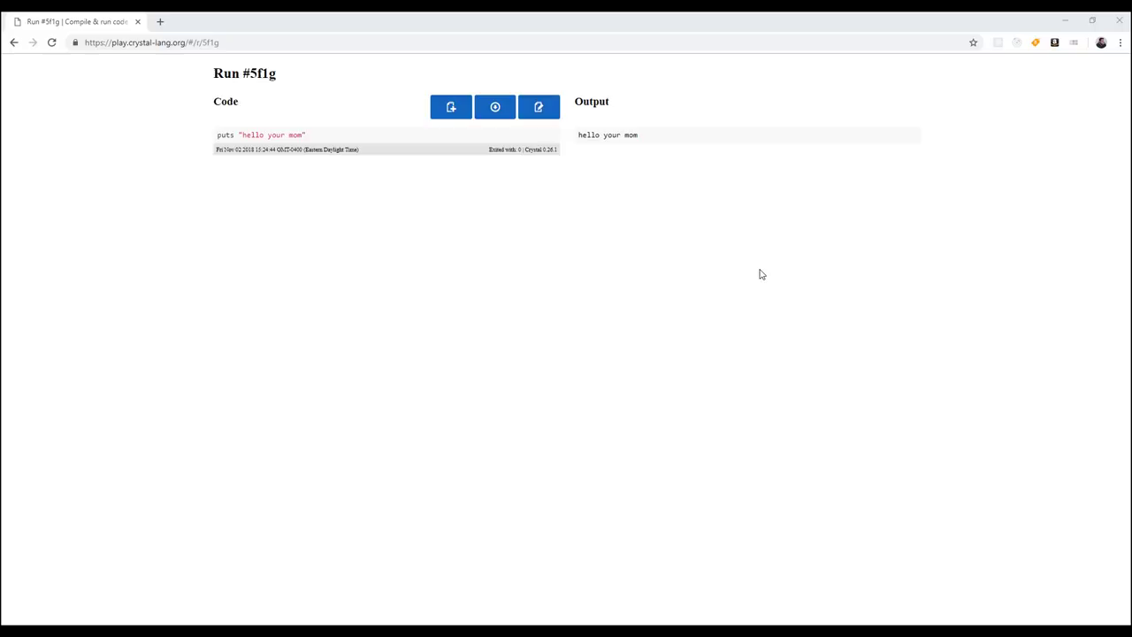
pyautogui.moveTo(773, 205)
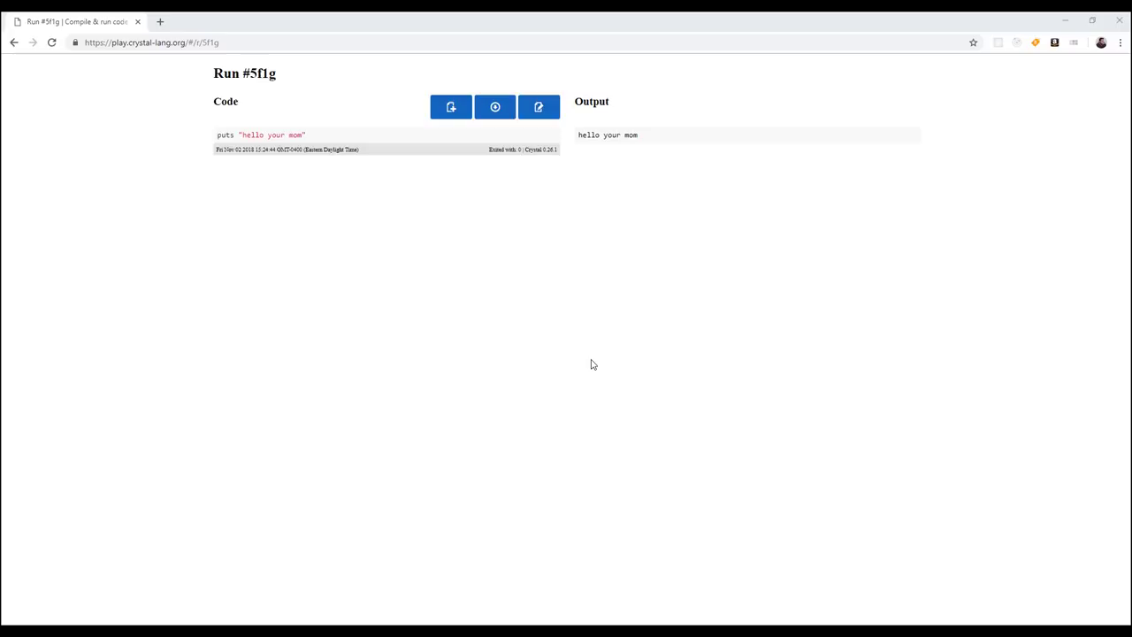
pyautogui.moveTo(649, 304)
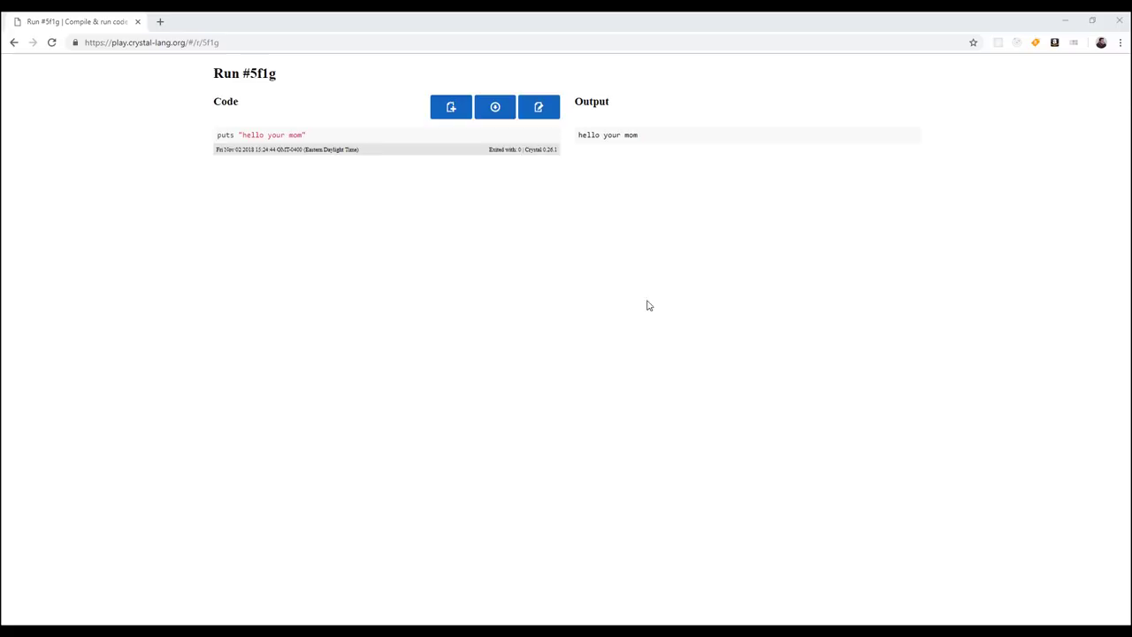
pyautogui.moveTo(574, 181)
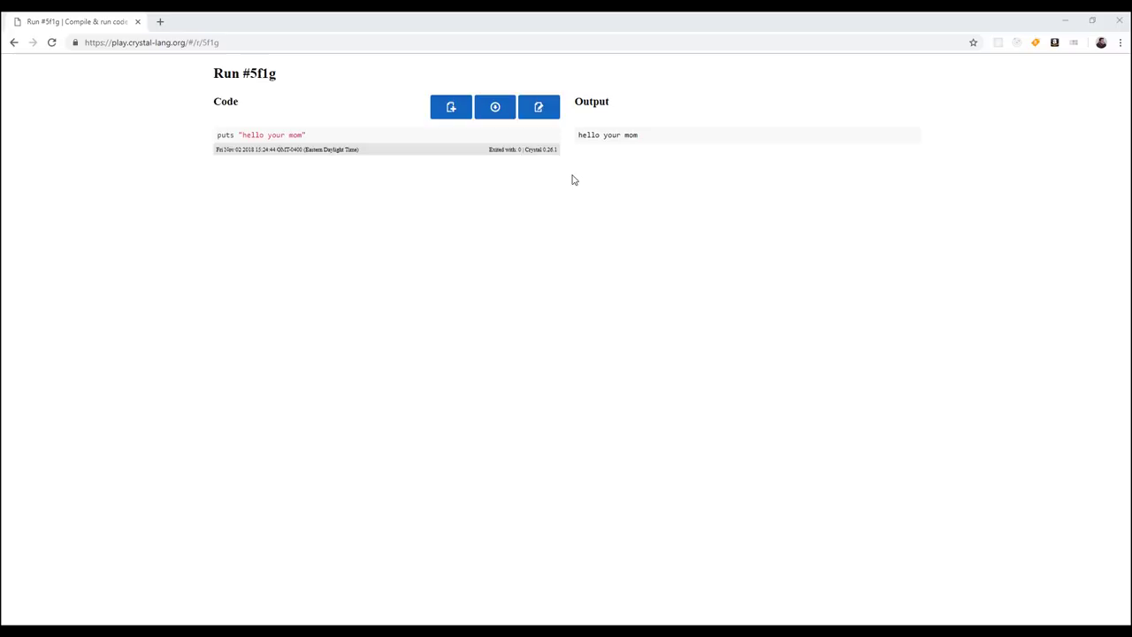